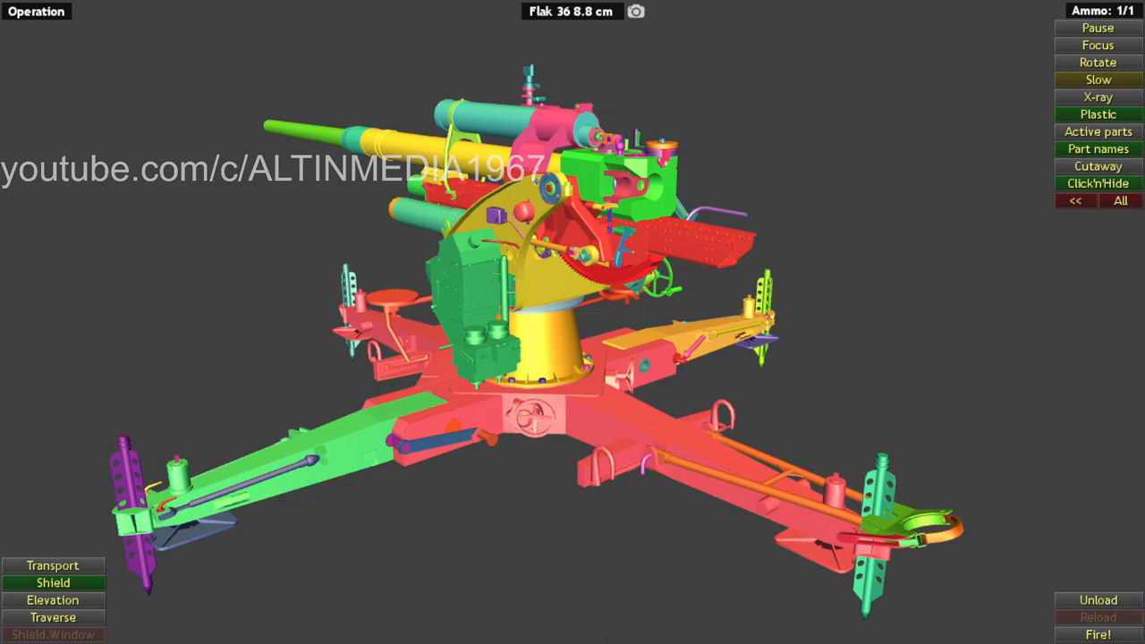
mouse_move(912, 365)
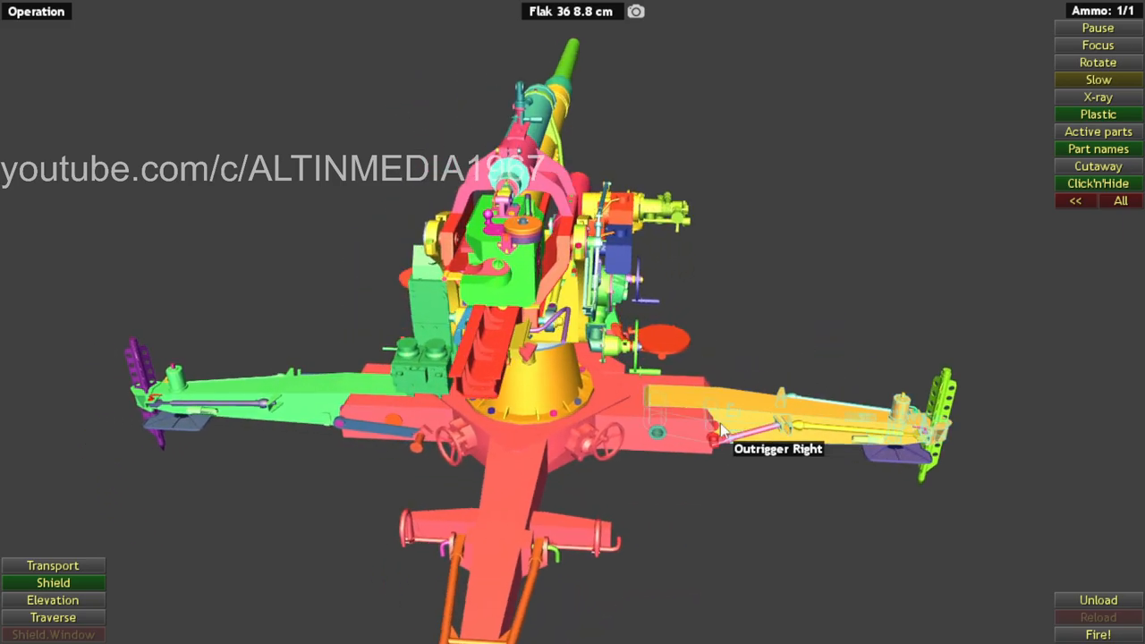
Step: Fire the loaded round and watch the firing lever and sear act in close-up replay
drag(724, 430, 367, 505)
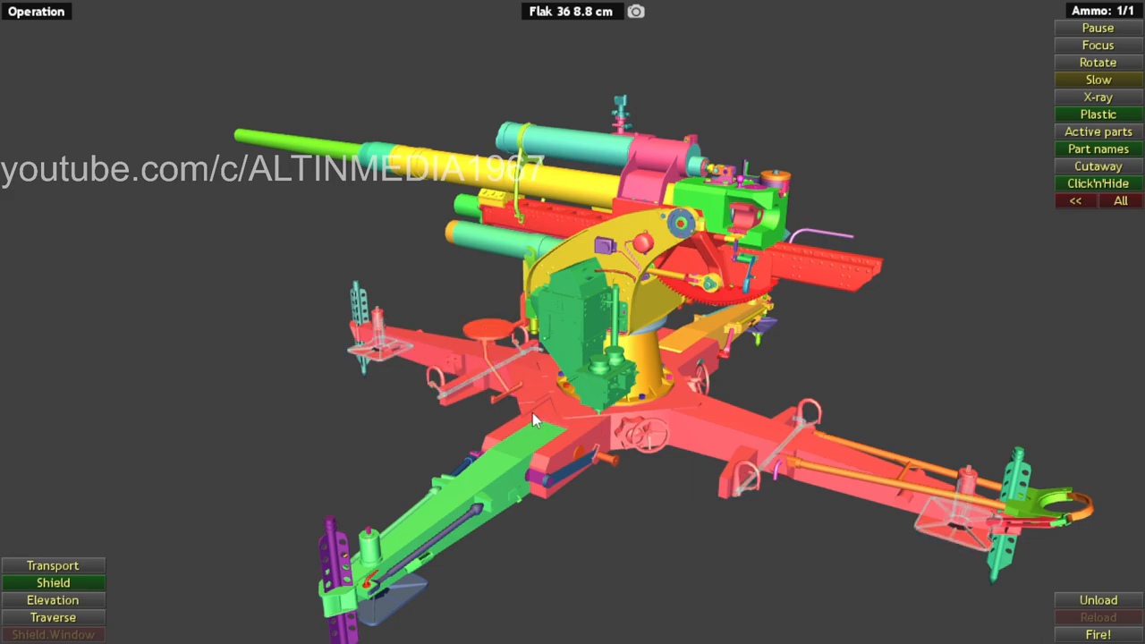
drag(533, 420, 715, 354)
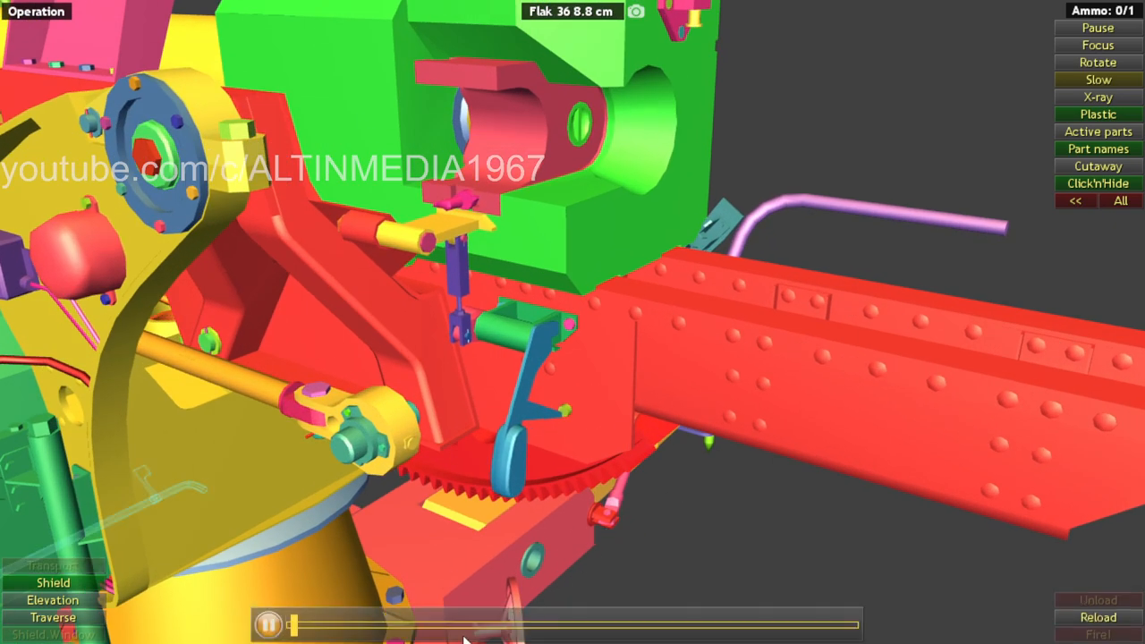
click(268, 624)
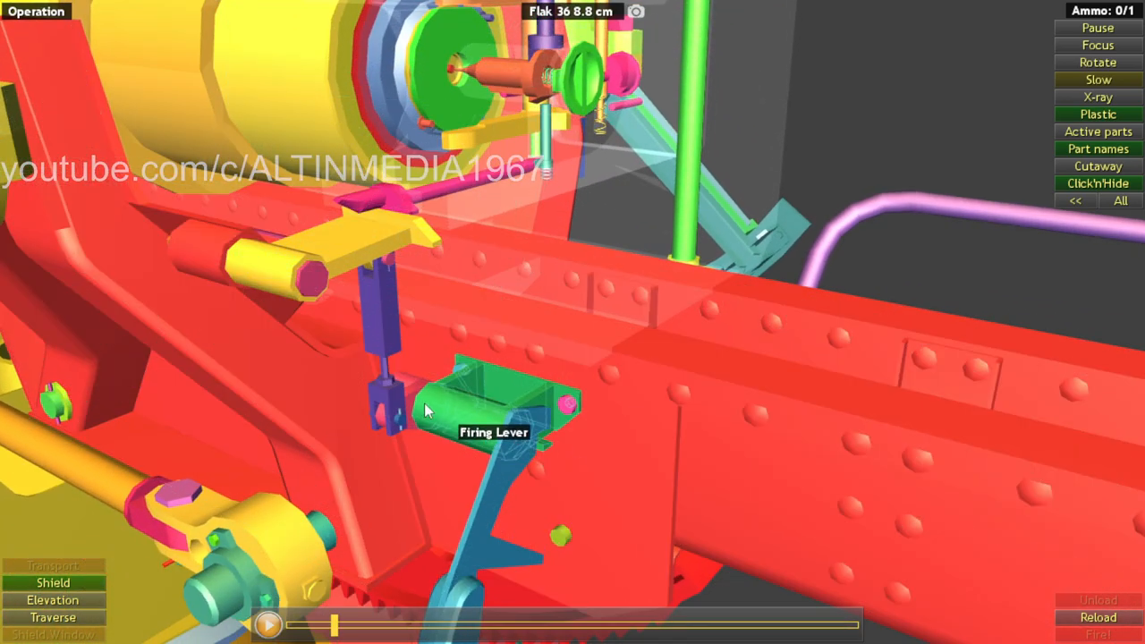
click(501, 403)
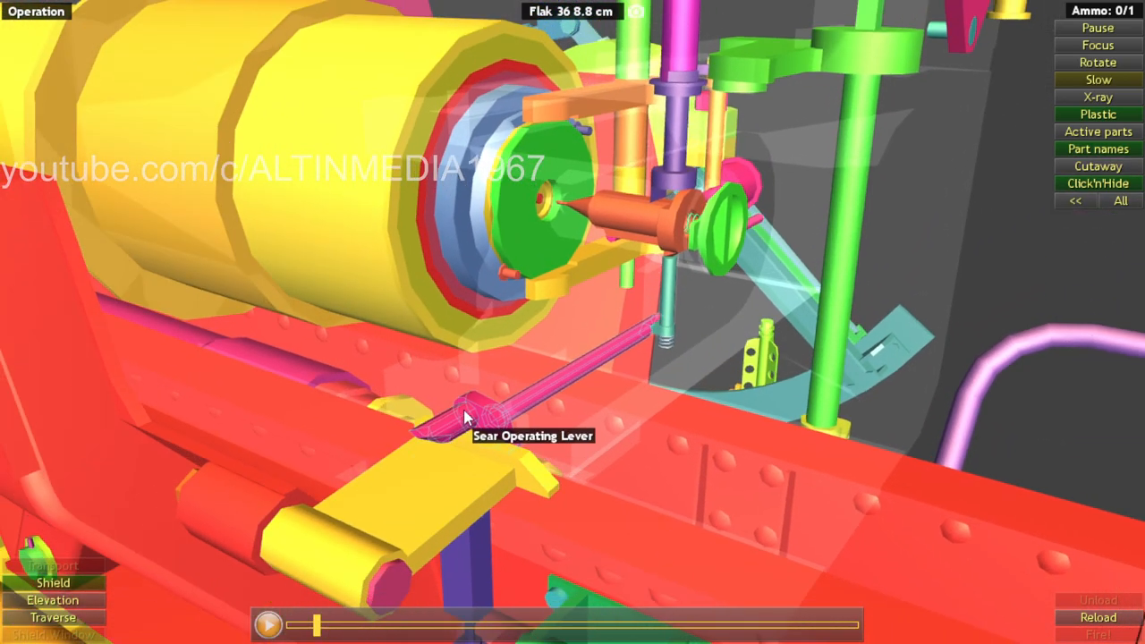
mouse_move(733, 393)
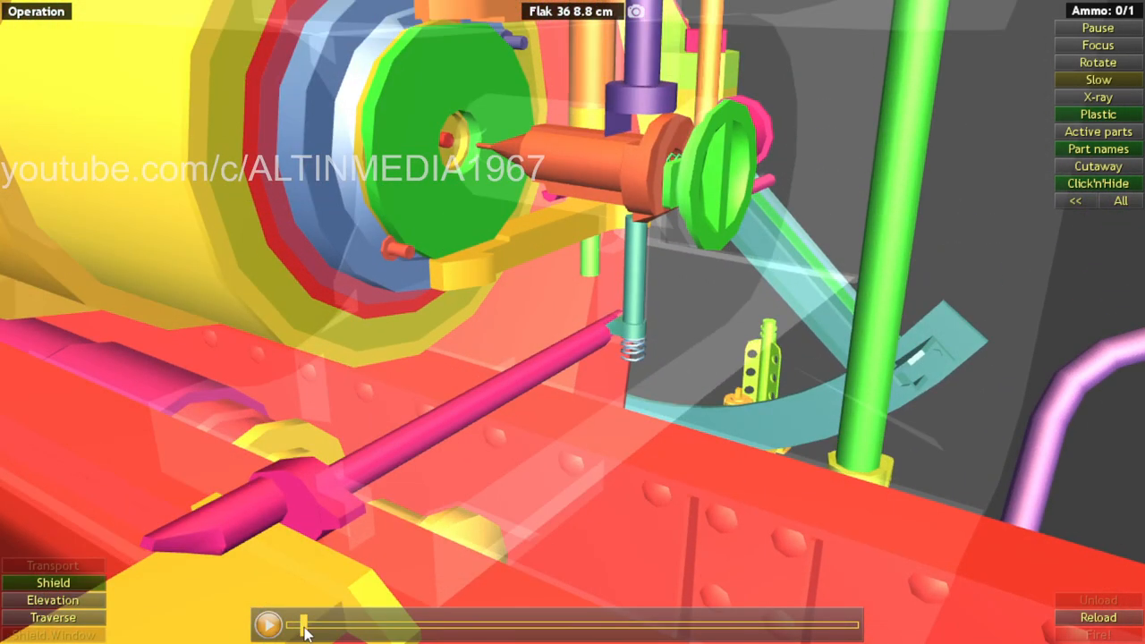
mouse_move(325, 509)
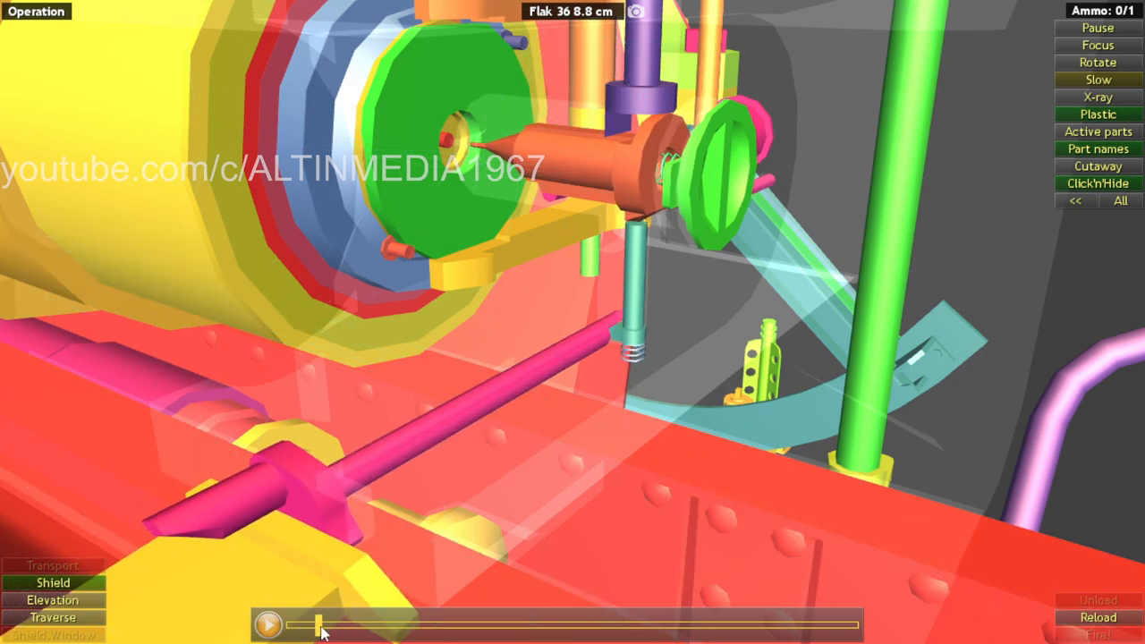
mouse_move(629, 301)
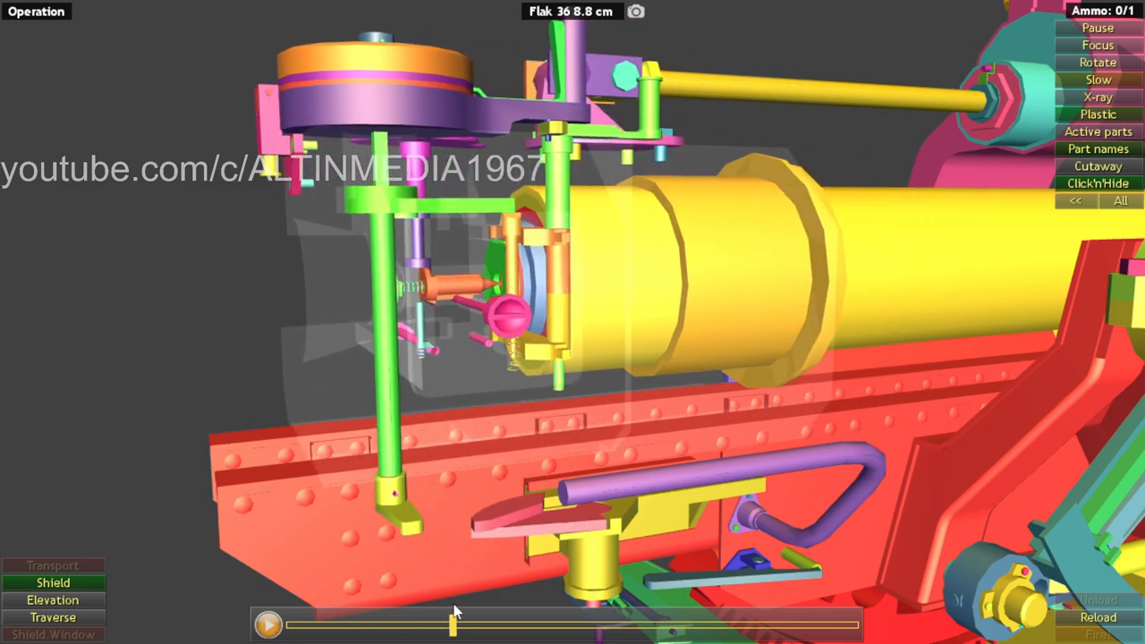
mouse_move(407, 510)
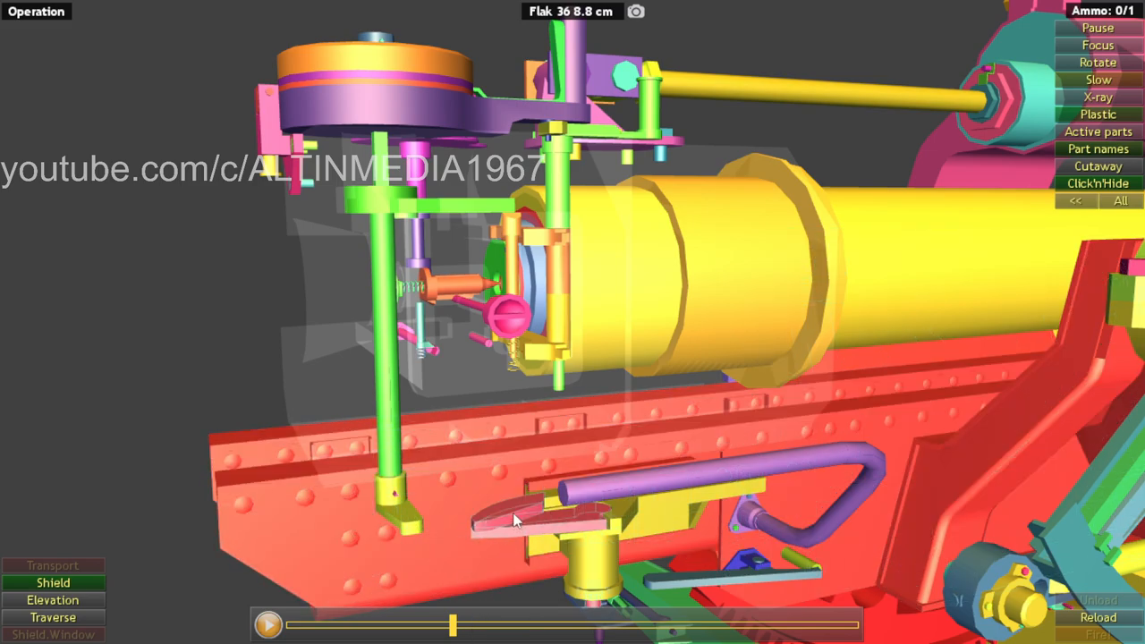
mouse_move(630, 522)
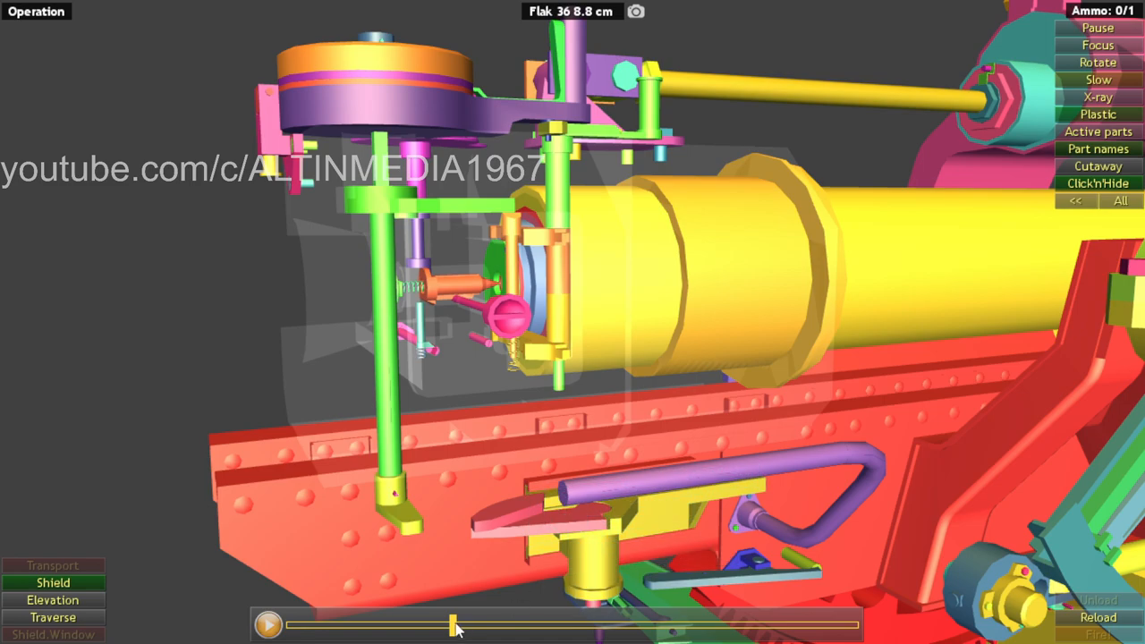
Step: Advance the replay timeline so the breech beside the outer tube moves after the shot
drag(451, 624, 515, 624)
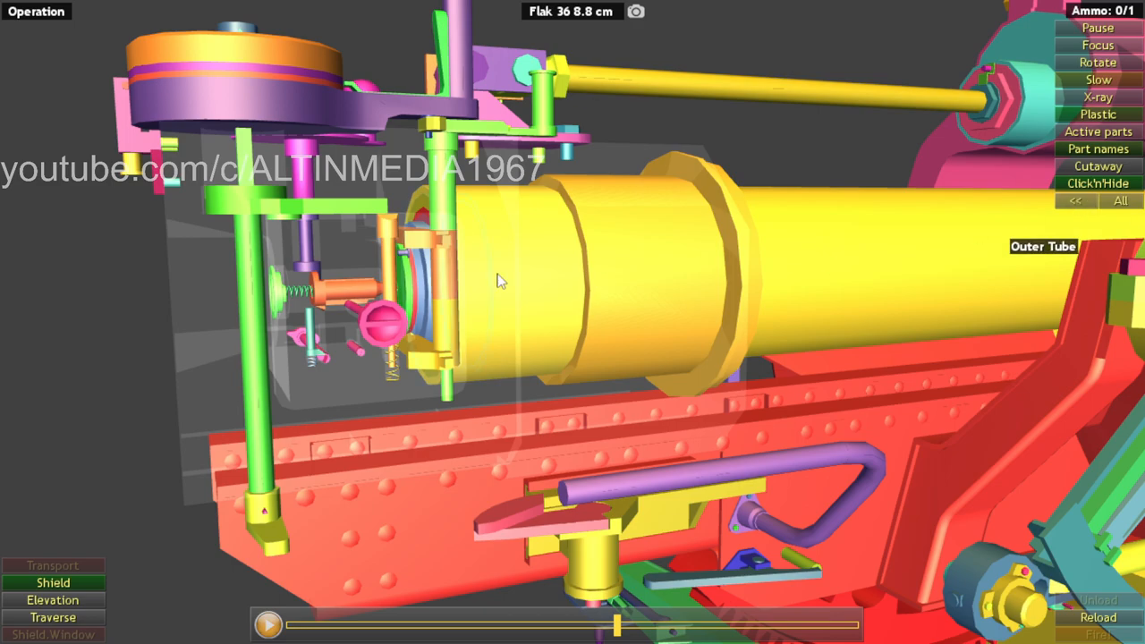
mouse_move(500, 213)
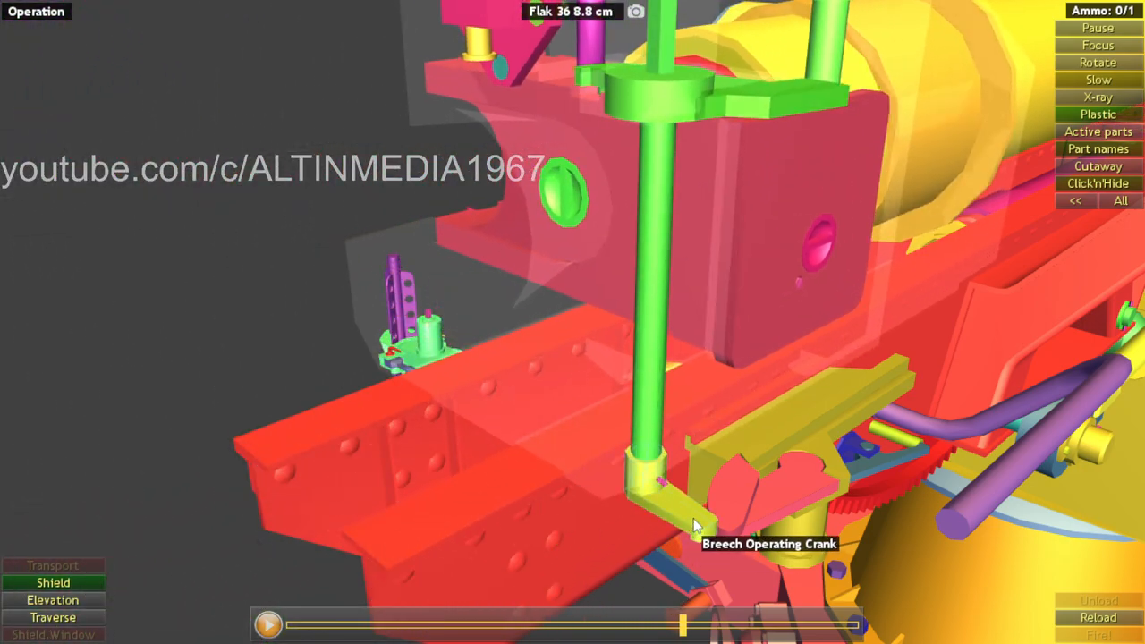
mouse_move(831, 438)
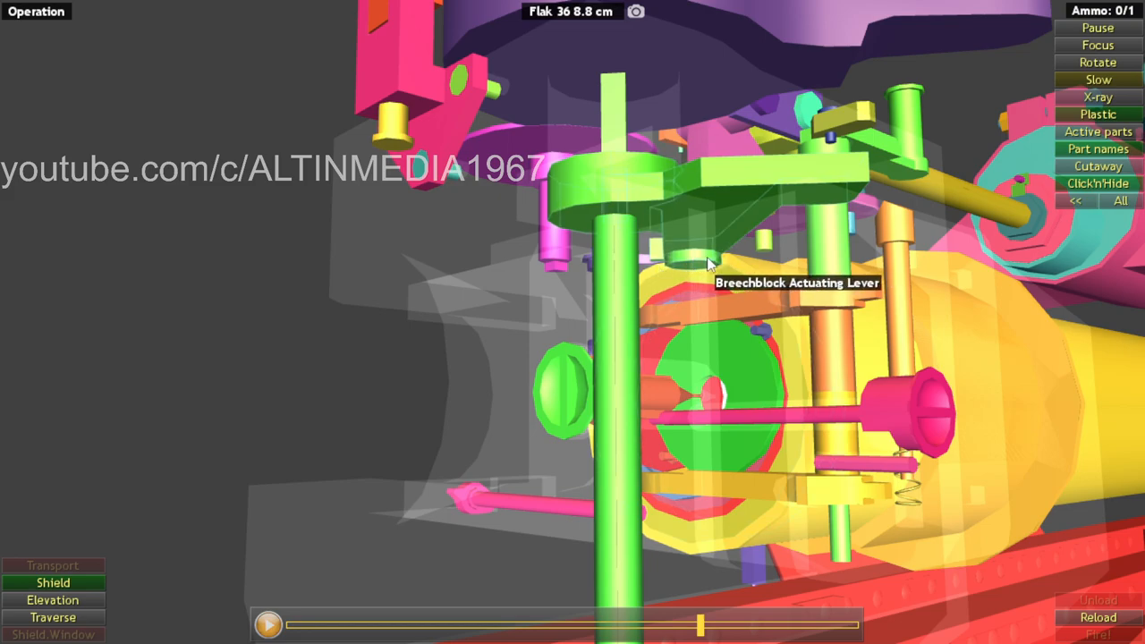
mouse_move(683, 261)
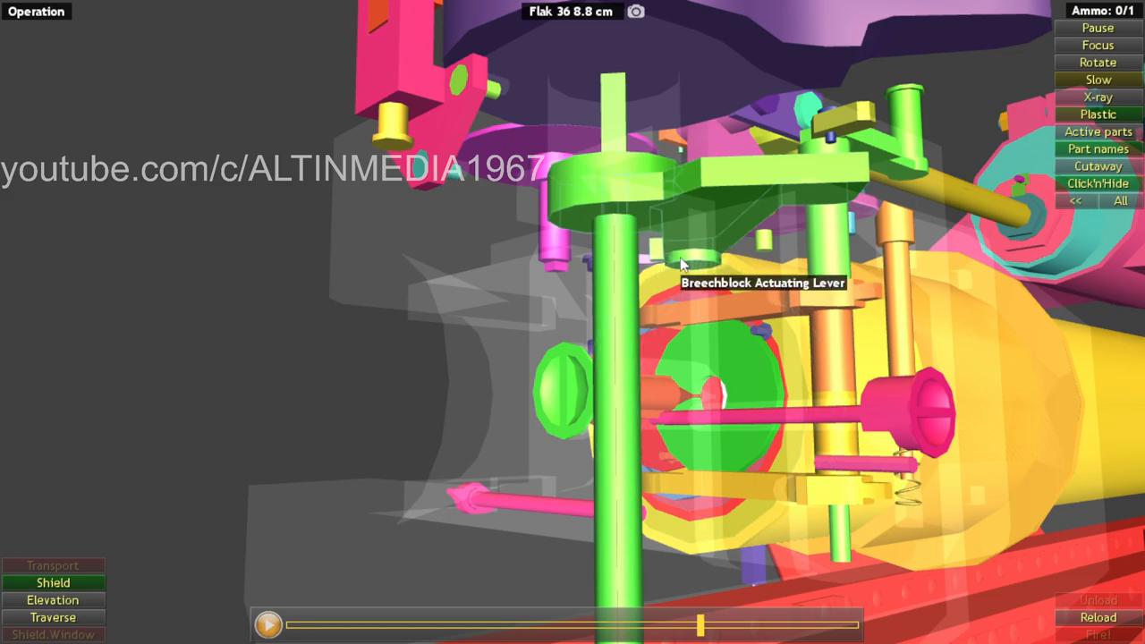
mouse_move(705, 261)
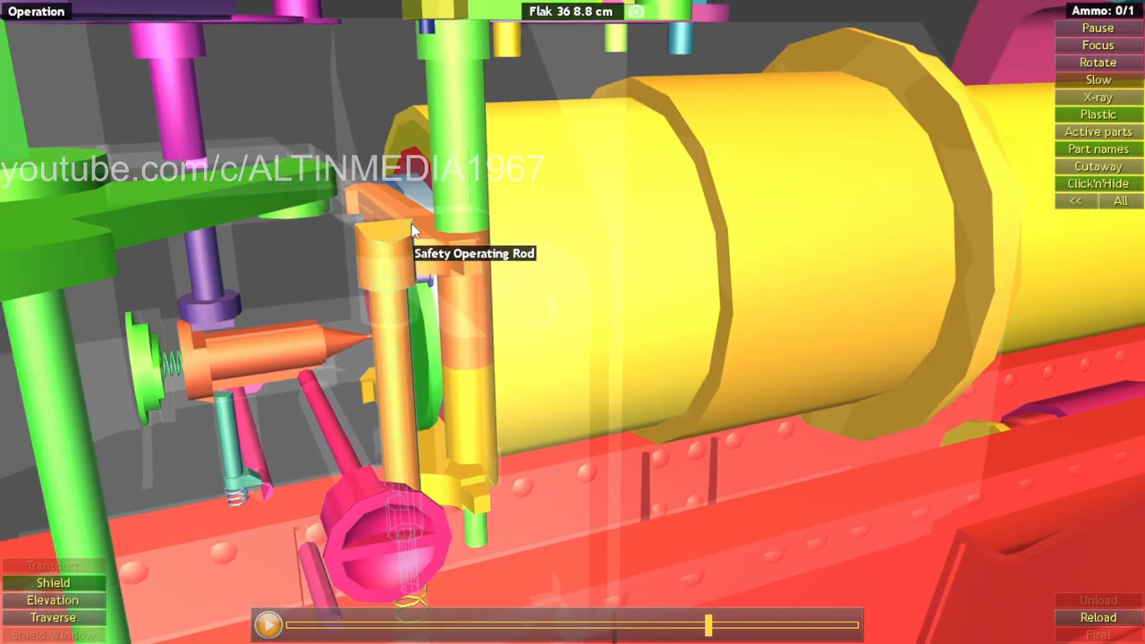
mouse_move(474, 419)
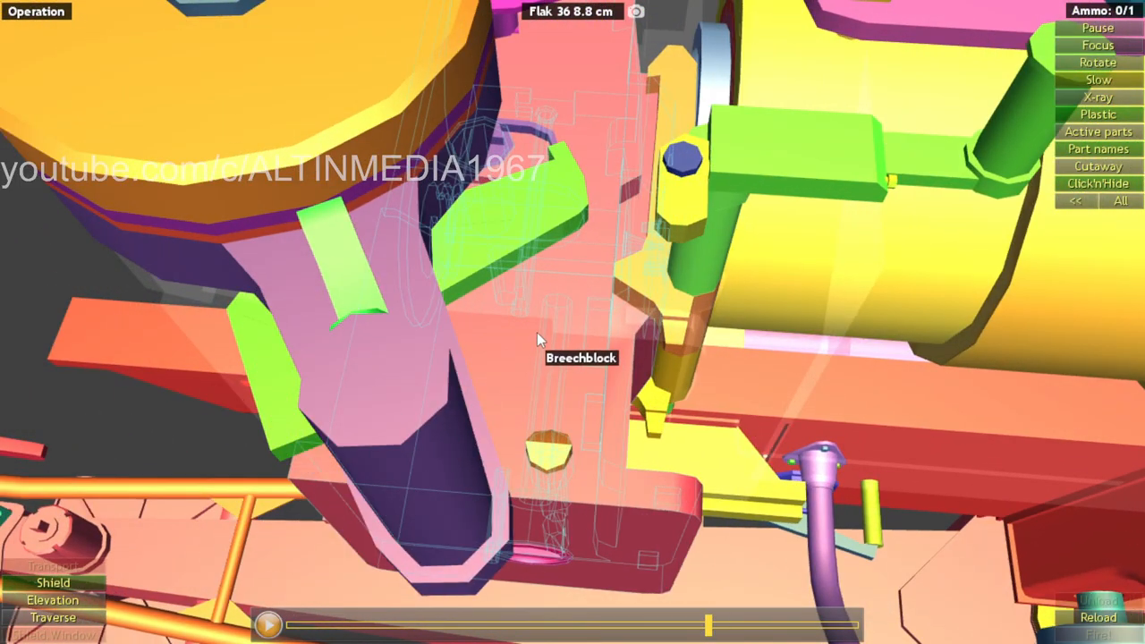
mouse_move(528, 426)
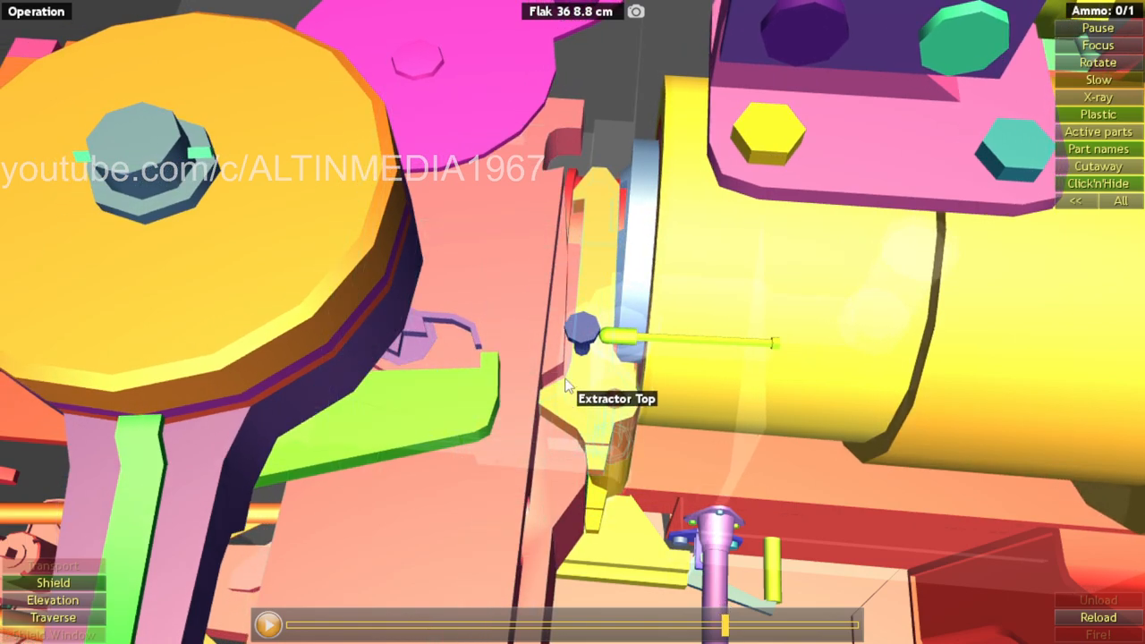
mouse_move(510, 294)
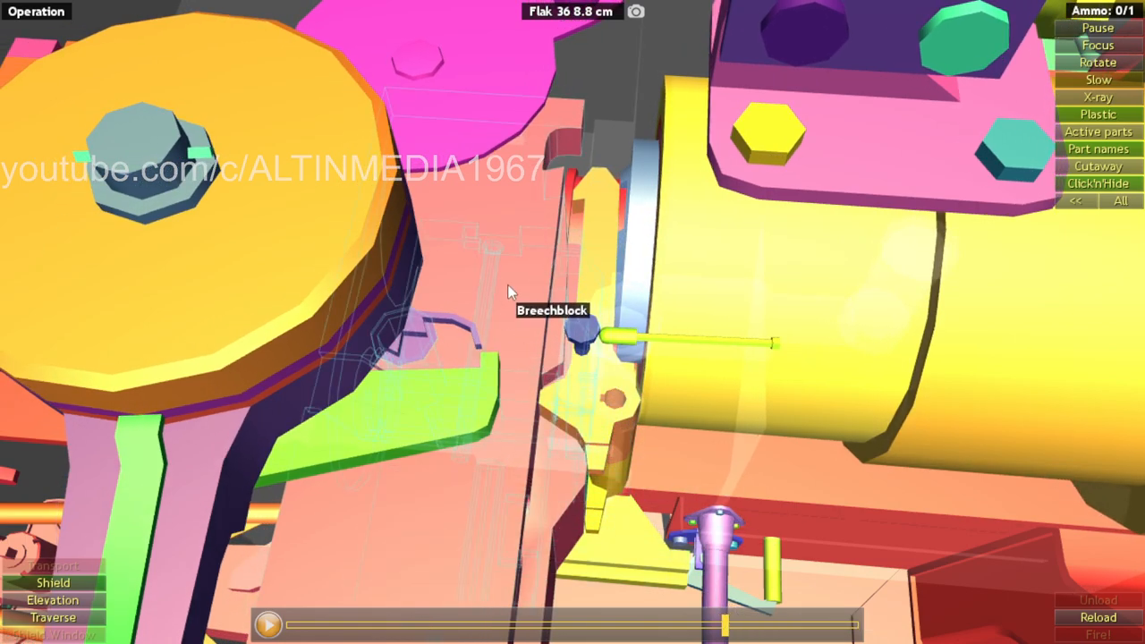
mouse_move(604, 311)
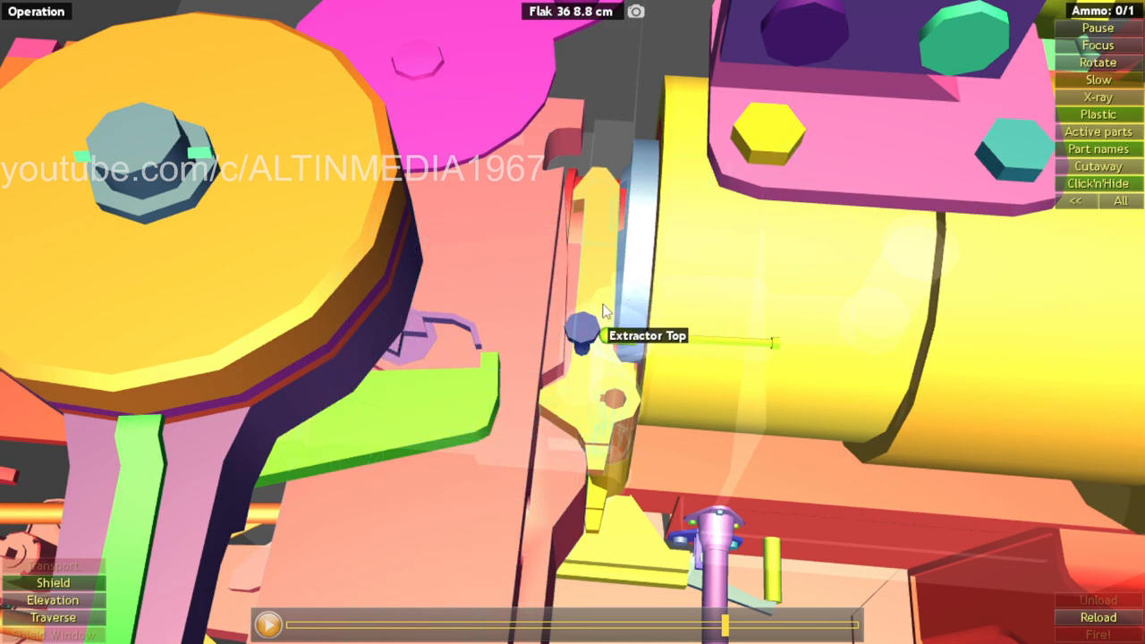
mouse_move(597, 275)
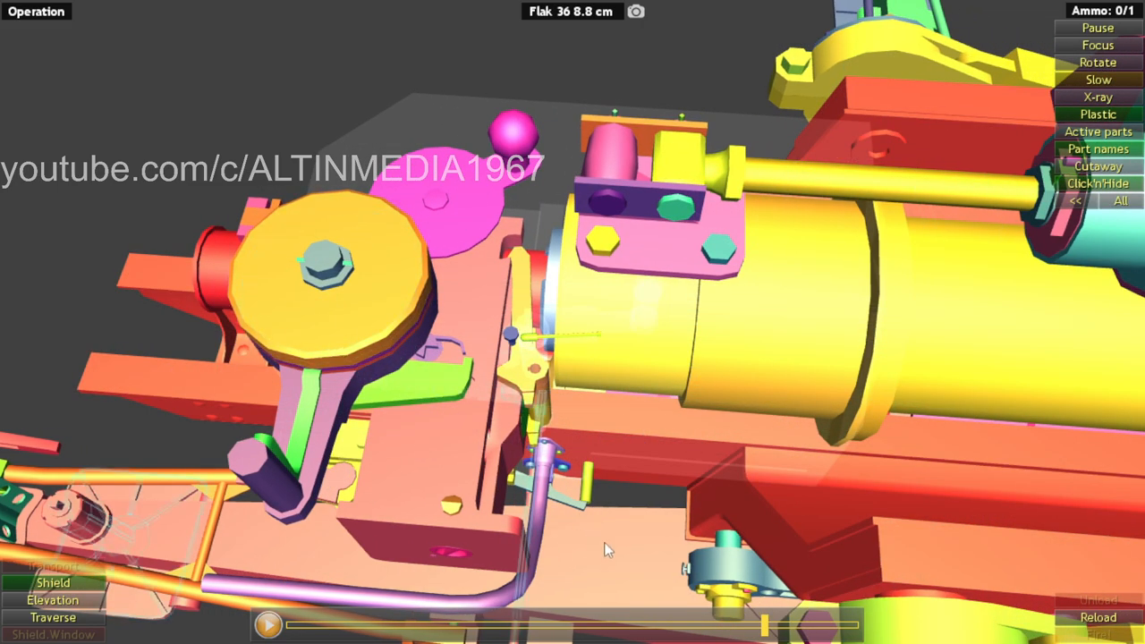
mouse_move(665, 297)
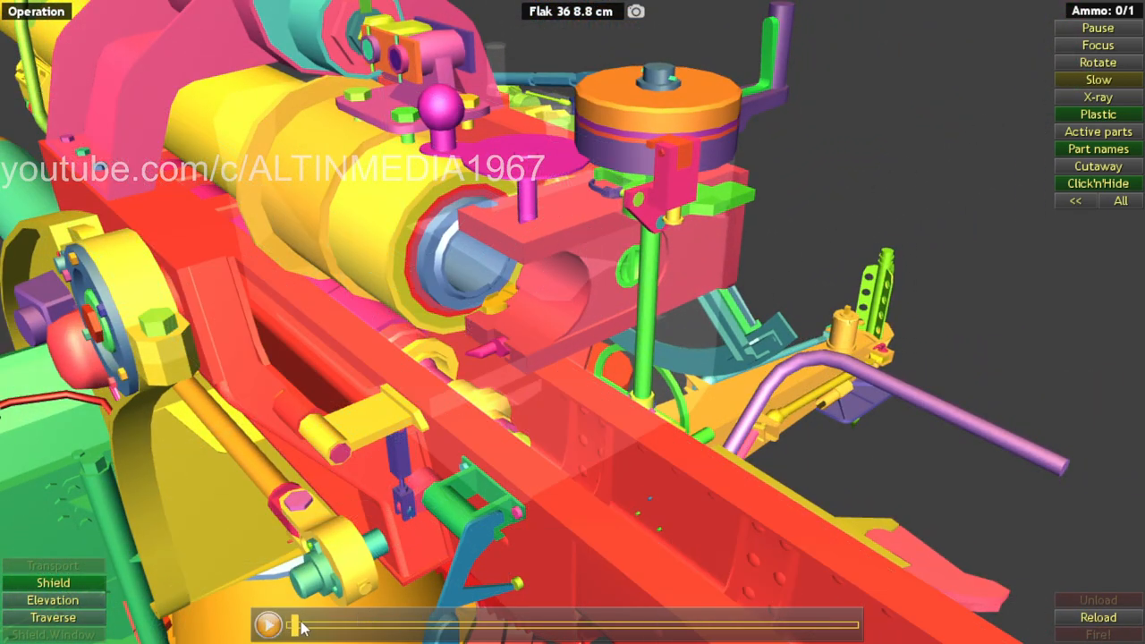
click(268, 624)
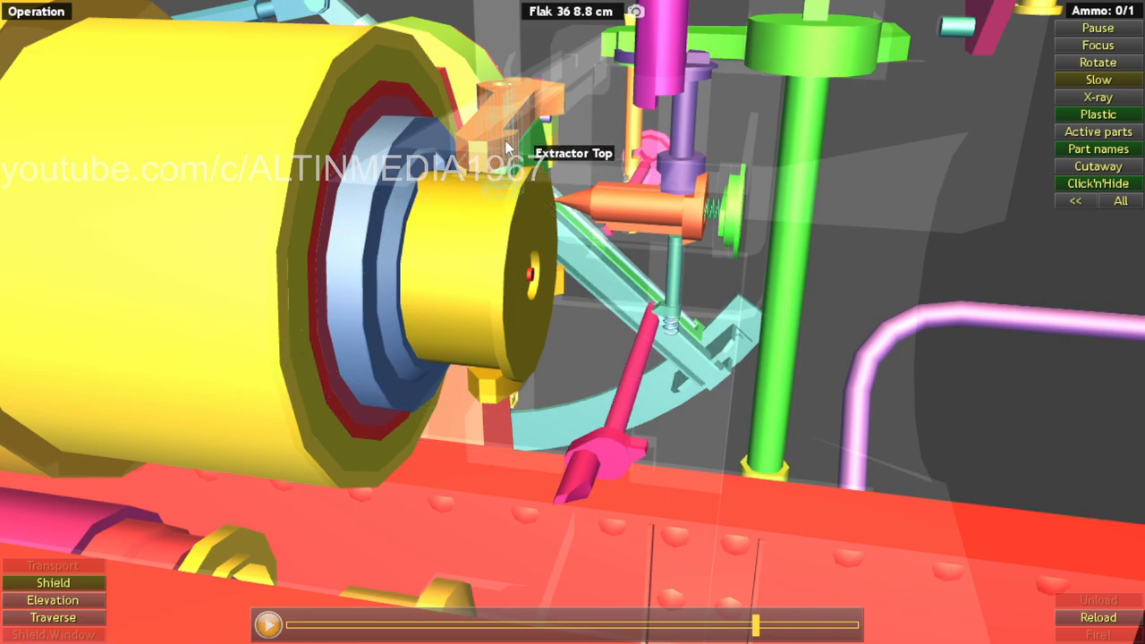
mouse_move(497, 143)
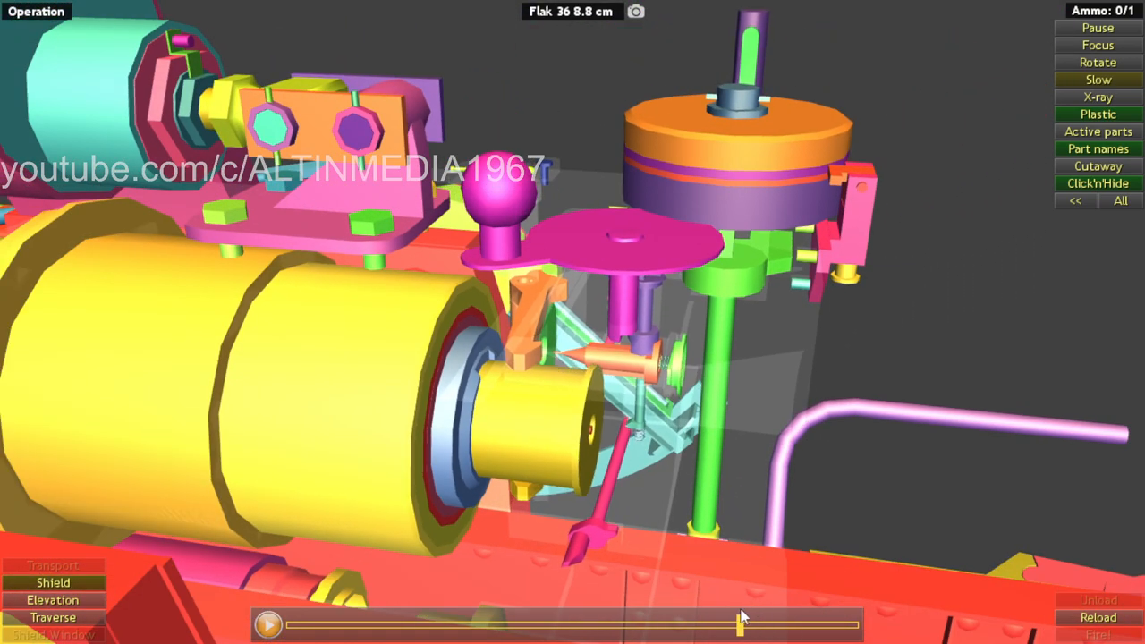
mouse_move(733, 163)
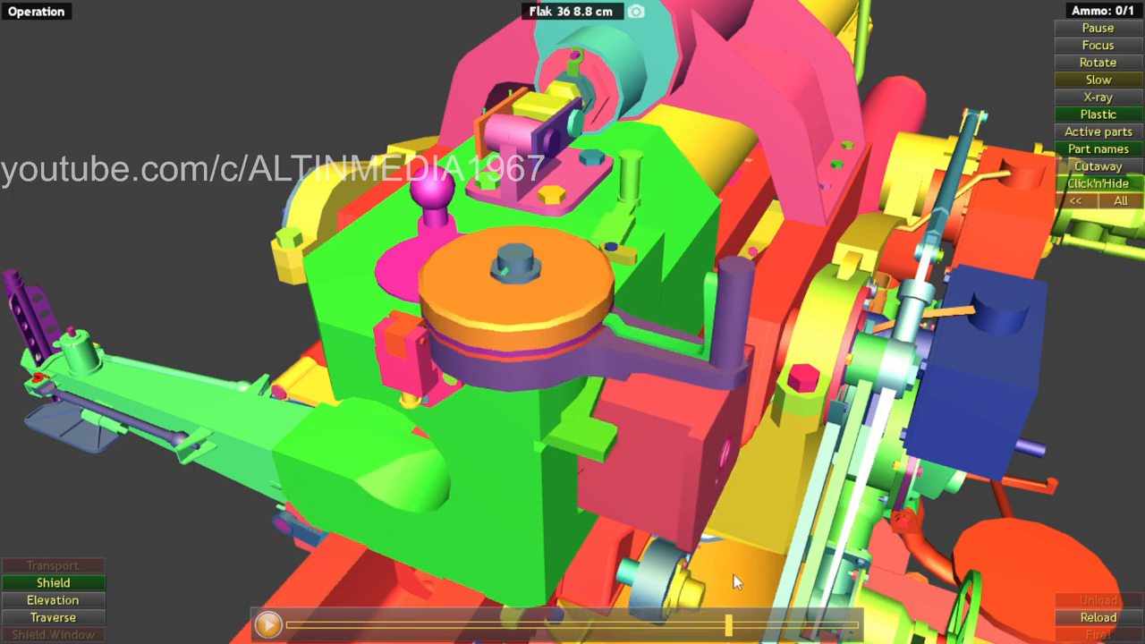
mouse_move(725, 290)
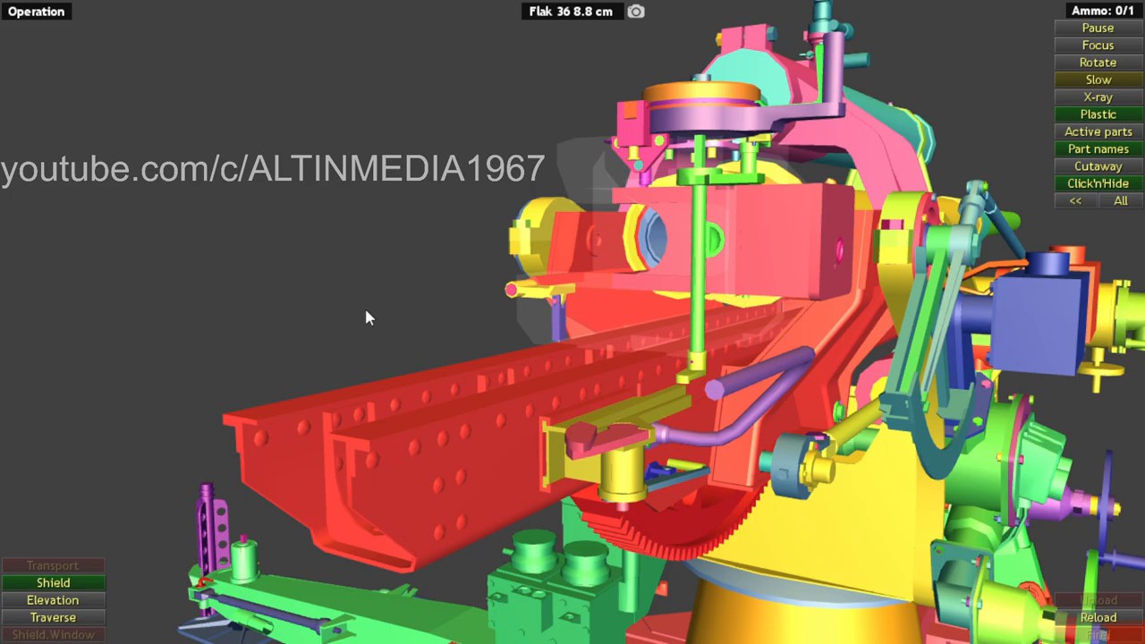
mouse_move(432, 132)
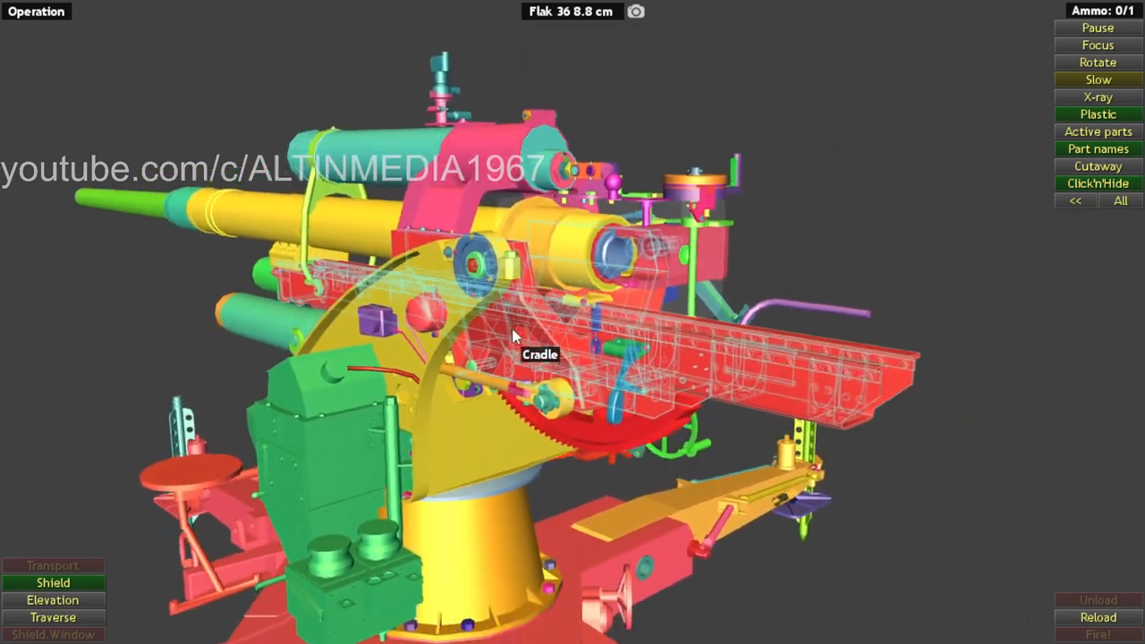
drag(515, 336, 501, 479)
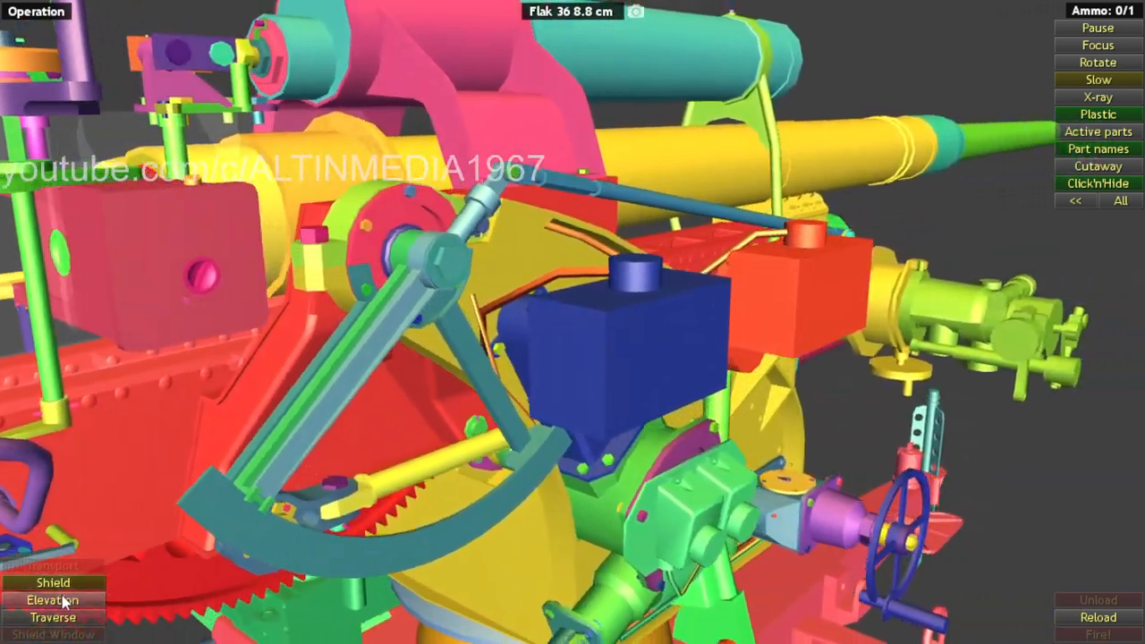
Step: Run the barrel elevation twice so the elevating gears turn inside the carriage
click(53, 583)
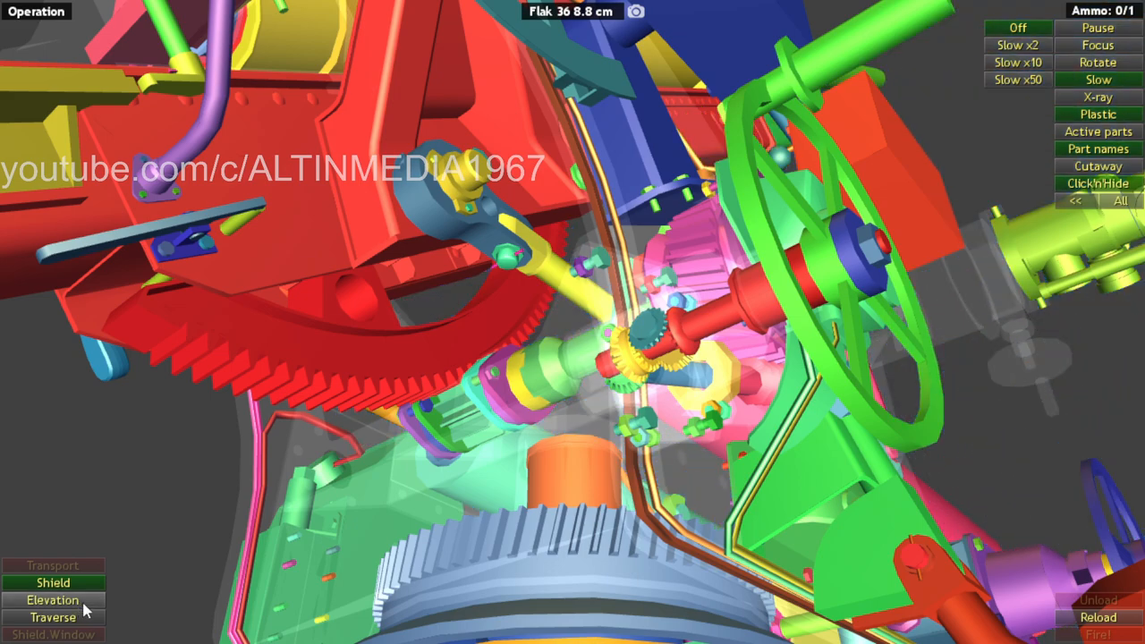
click(54, 601)
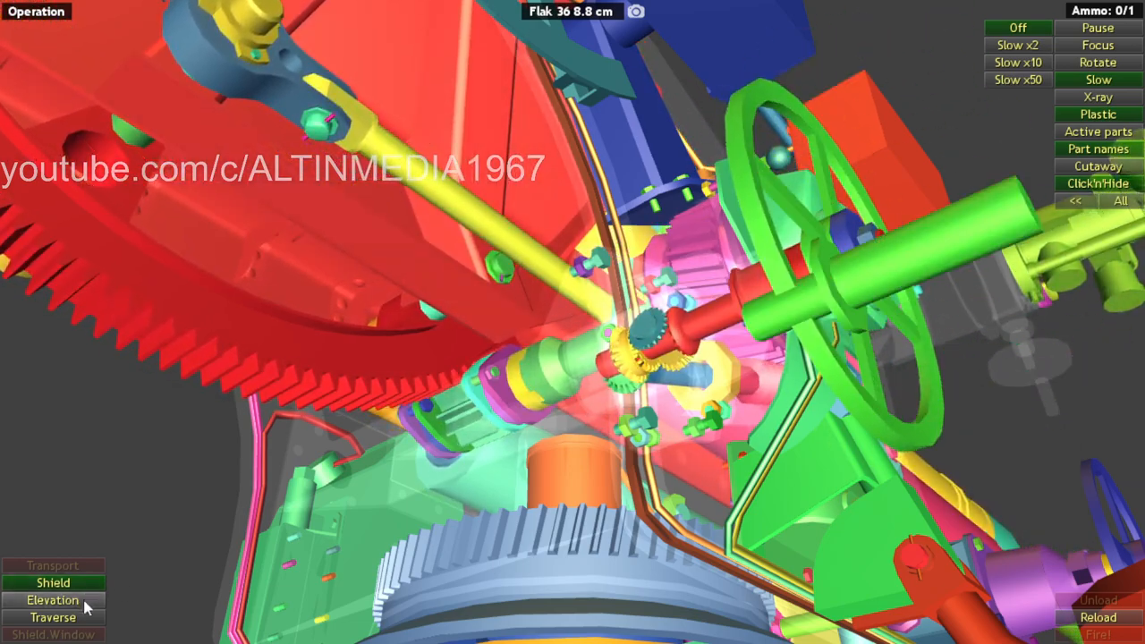
click(54, 617)
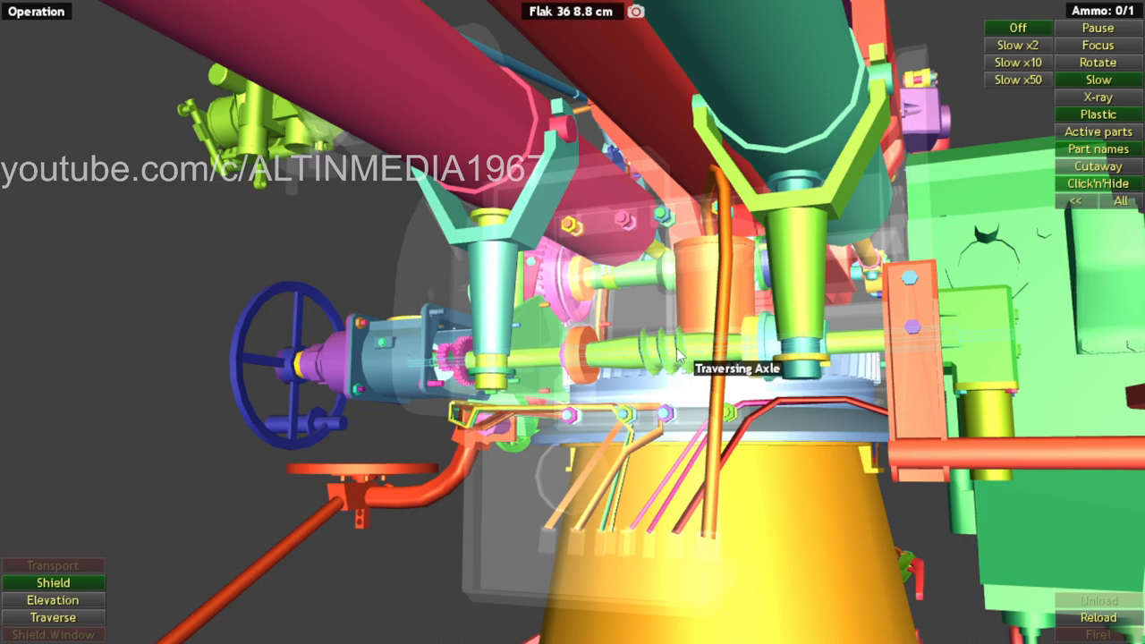
mouse_move(678, 386)
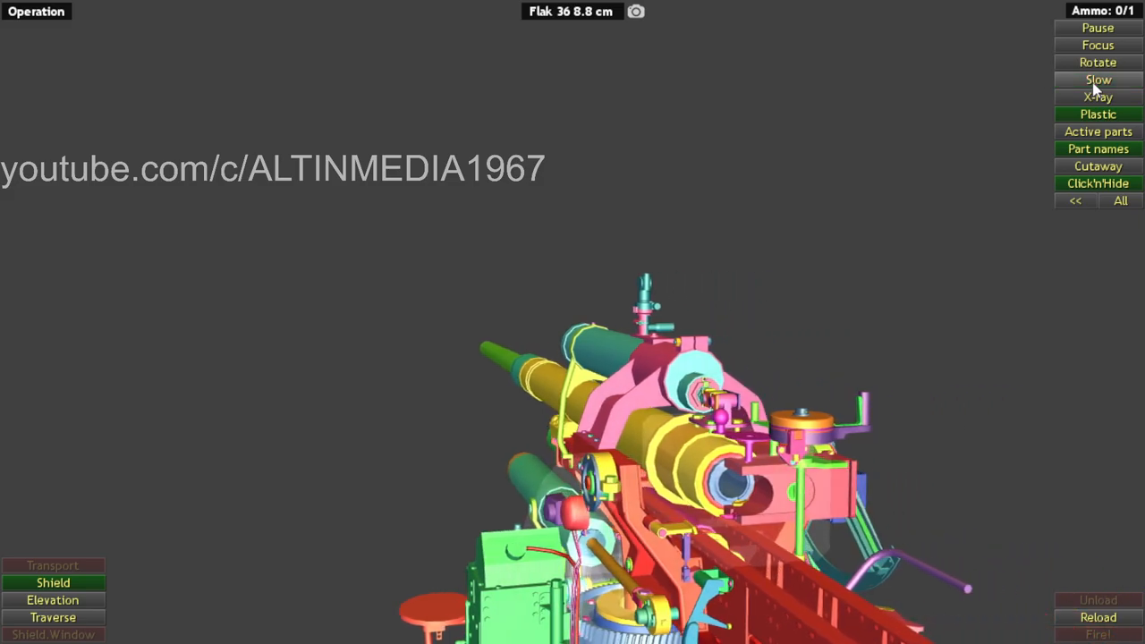
Step: Enable slow-motion playback for the operating animation
click(1098, 79)
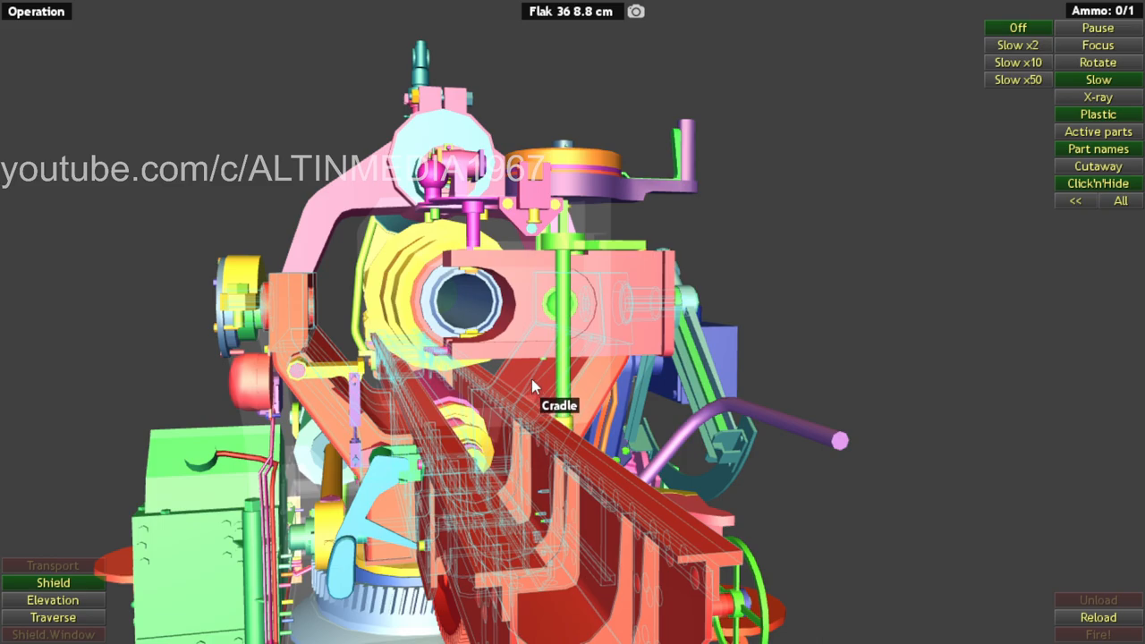
mouse_move(558, 379)
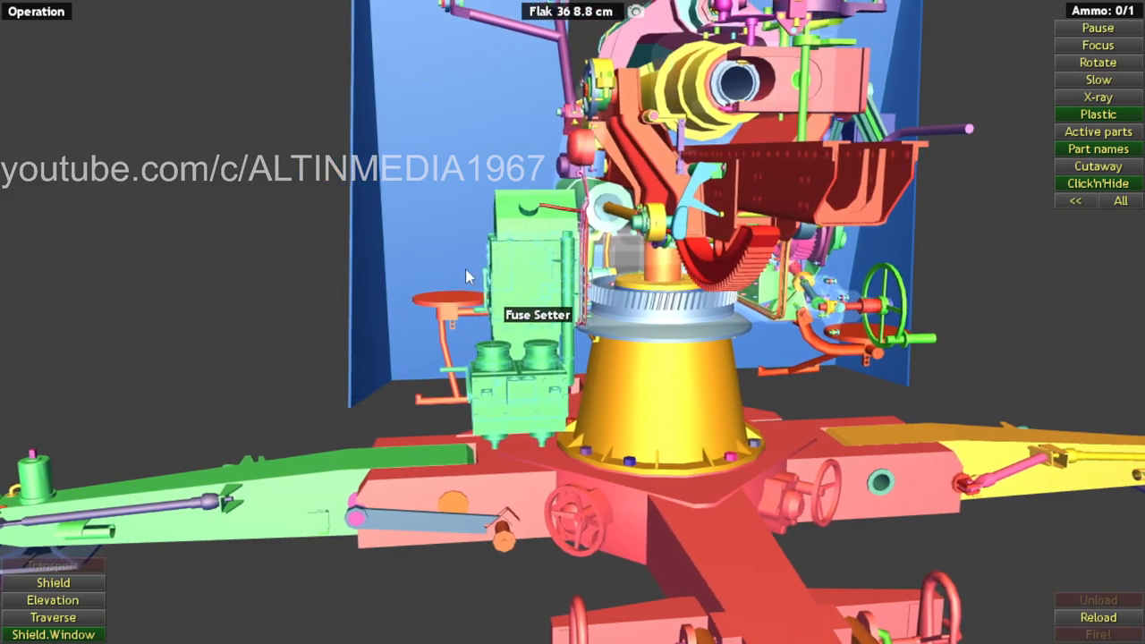
Step: With the whole gun in view, raise the shield and open its window
drag(465, 278, 497, 451)
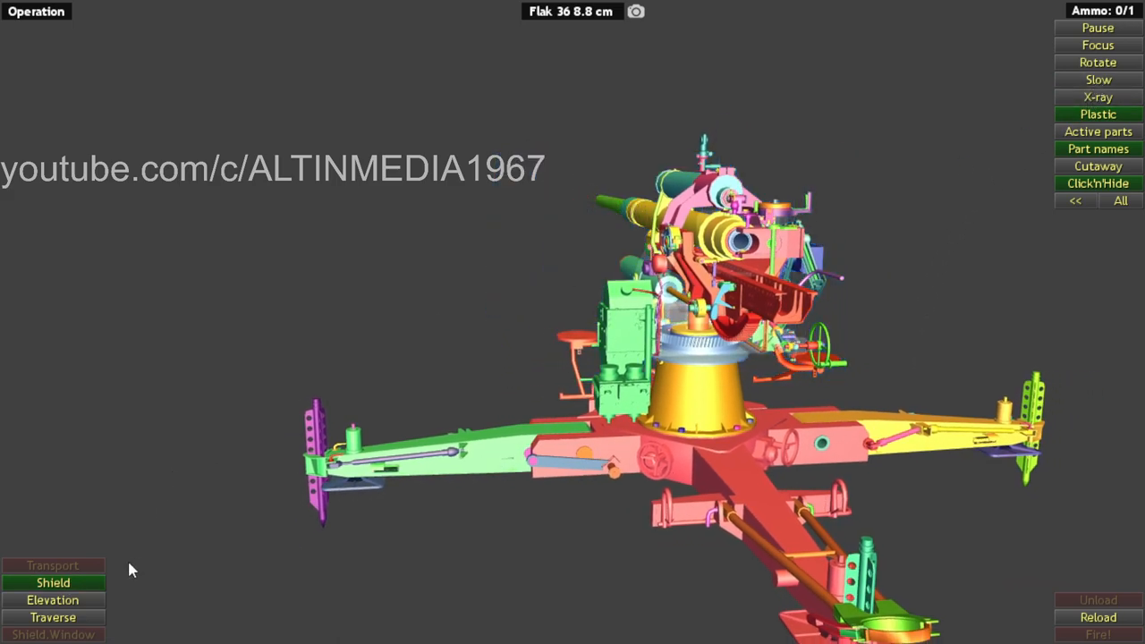
mouse_move(1098, 79)
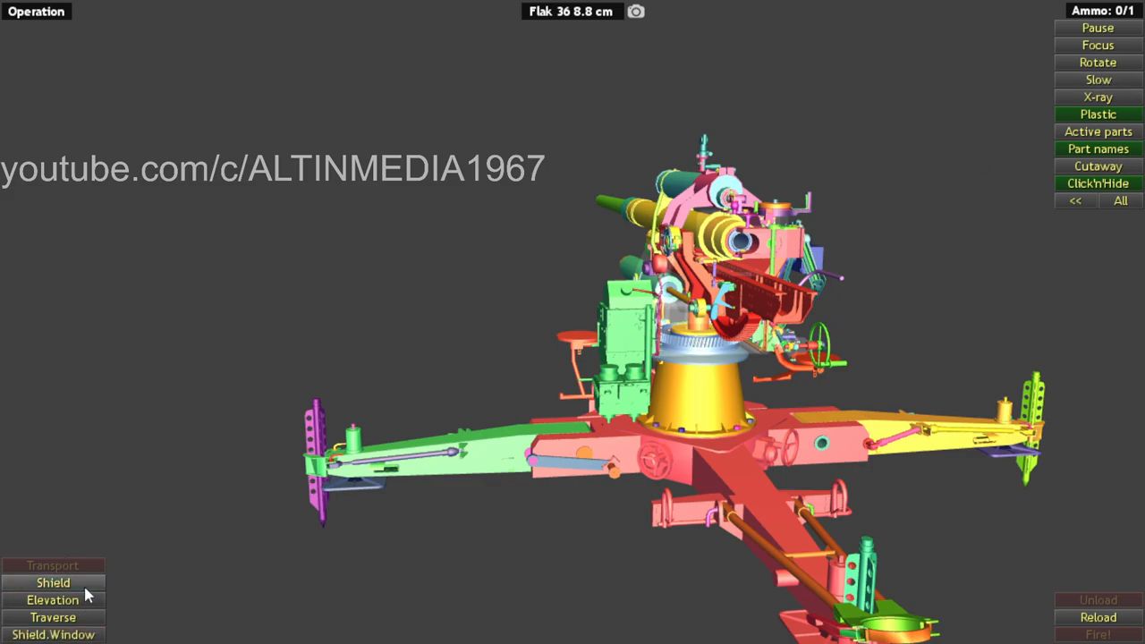
click(53, 633)
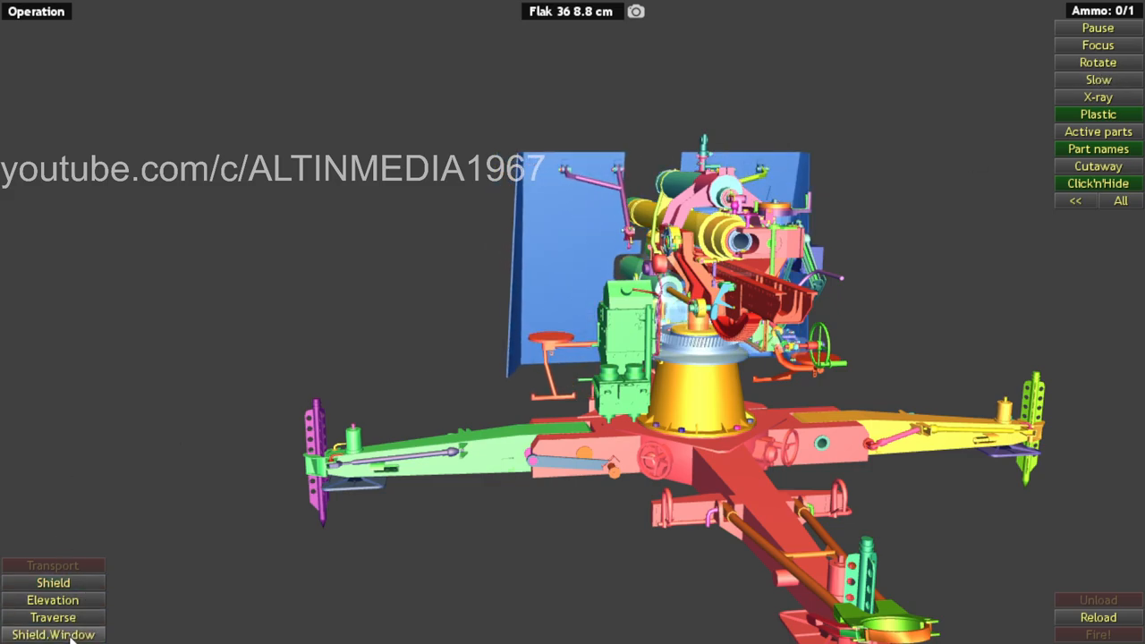
click(54, 633)
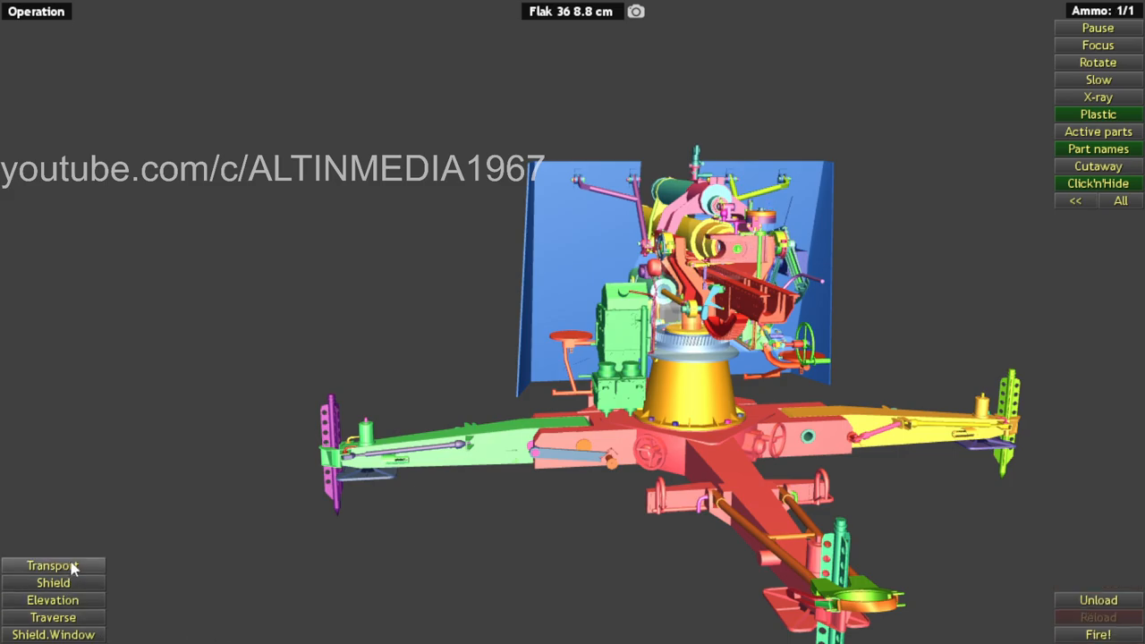
Step: Fold the gun into transport mode and orbit to head-on, three-quarter and barrel-length views
click(53, 565)
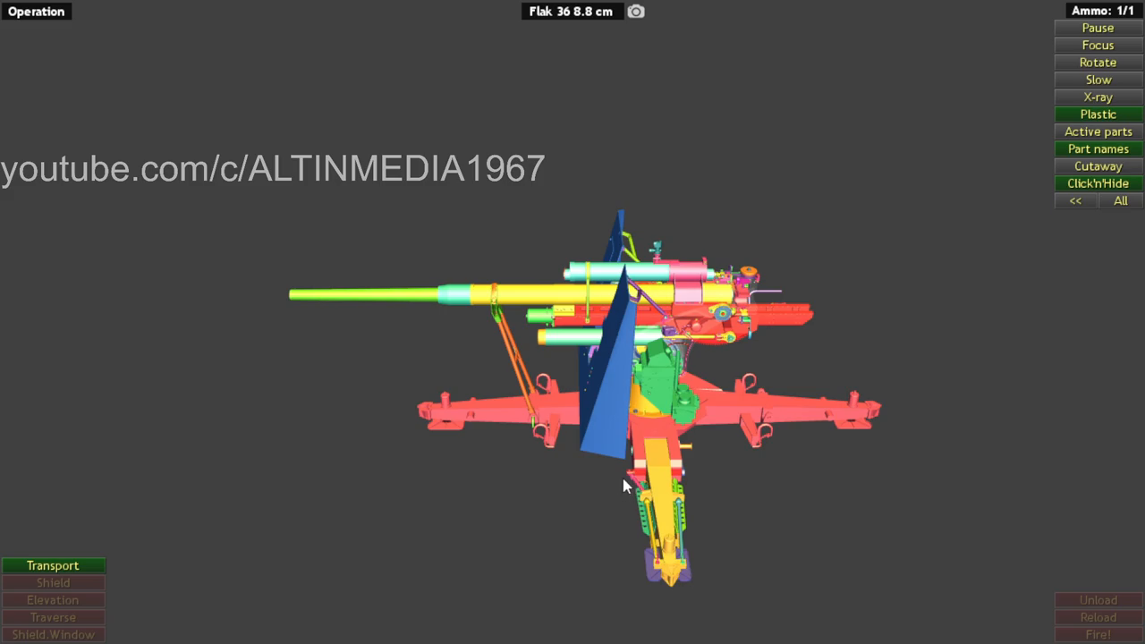
drag(626, 487, 706, 407)
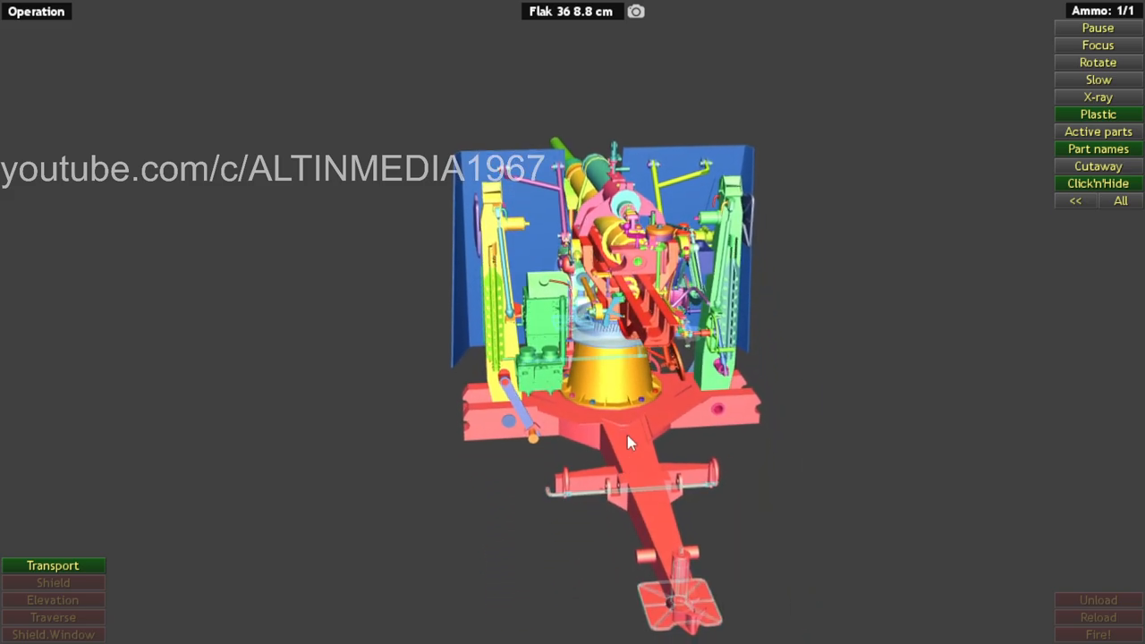
drag(626, 443, 490, 410)
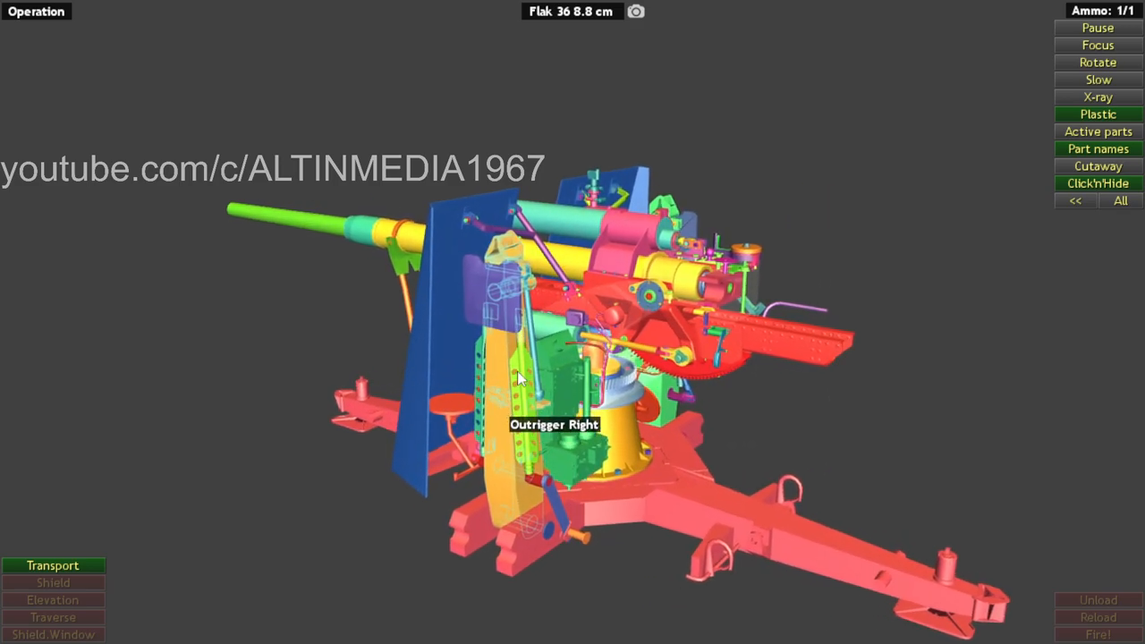
drag(518, 376, 297, 447)
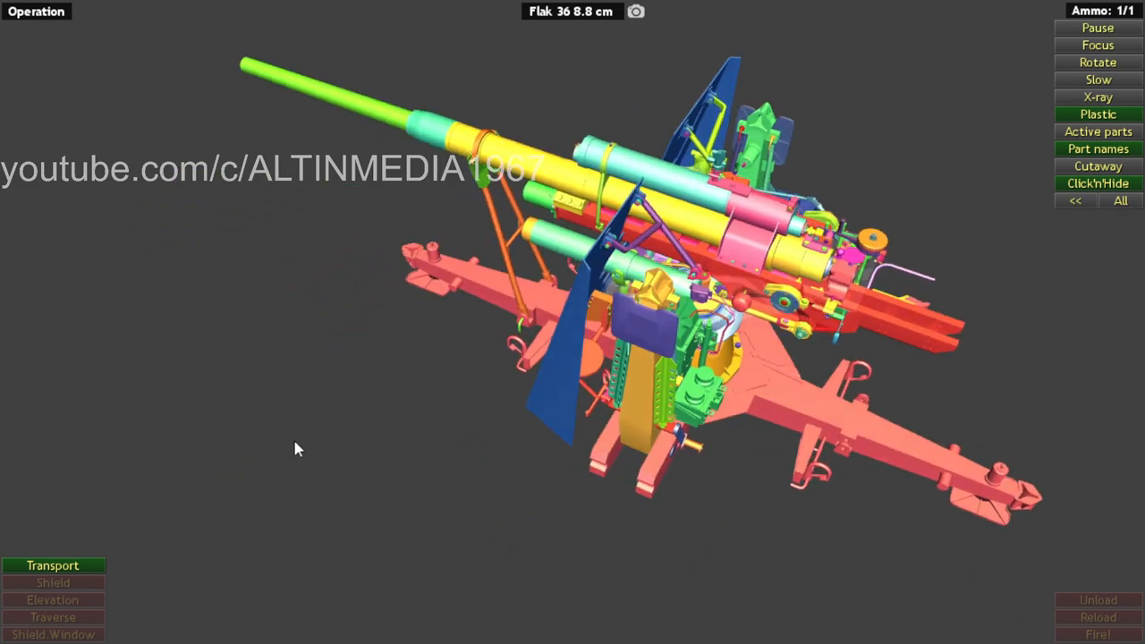